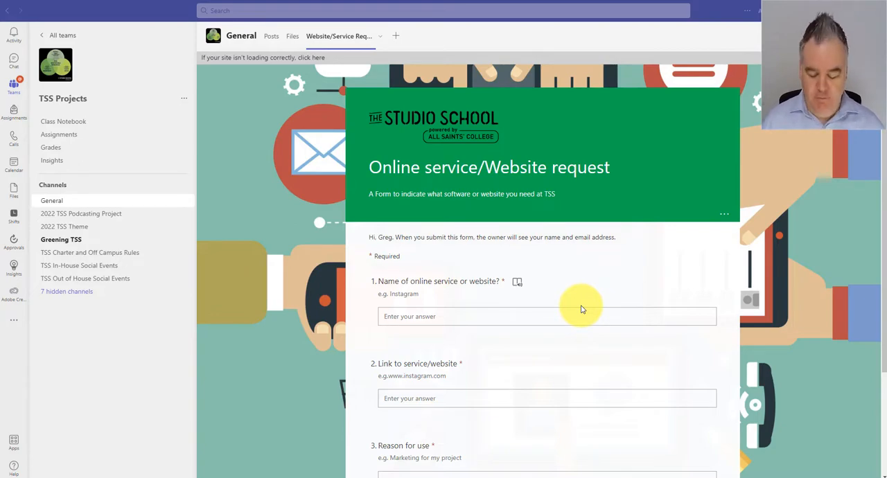
pyautogui.moveTo(575, 257)
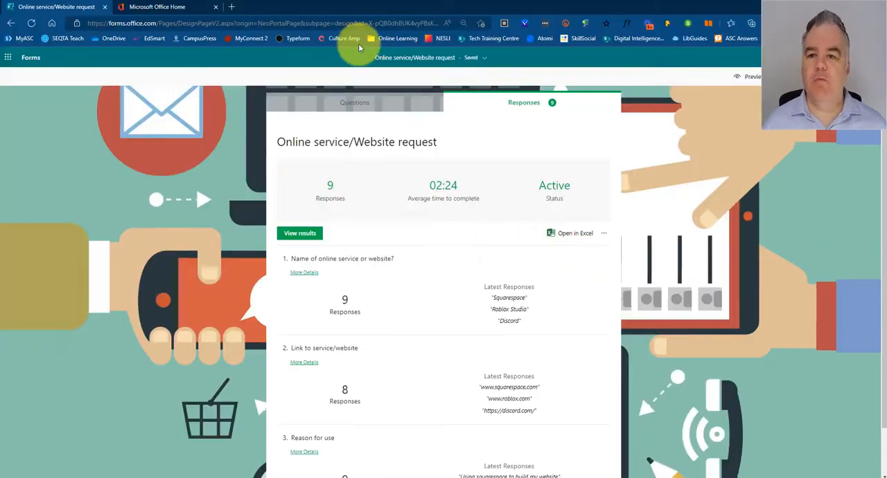
pyautogui.moveTo(147, 219)
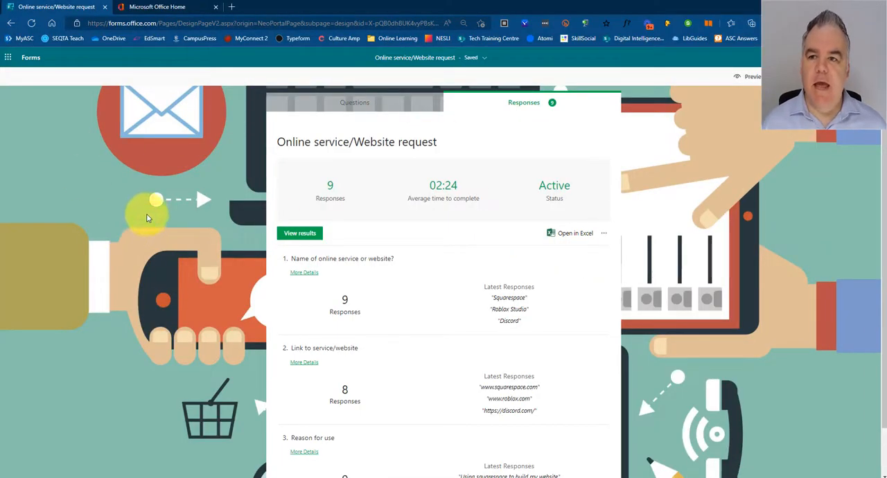
# Step: Launch Power Automate from Office home and search 'Forms' to reach the Microsoft Forms connector
pyautogui.click(166, 6)
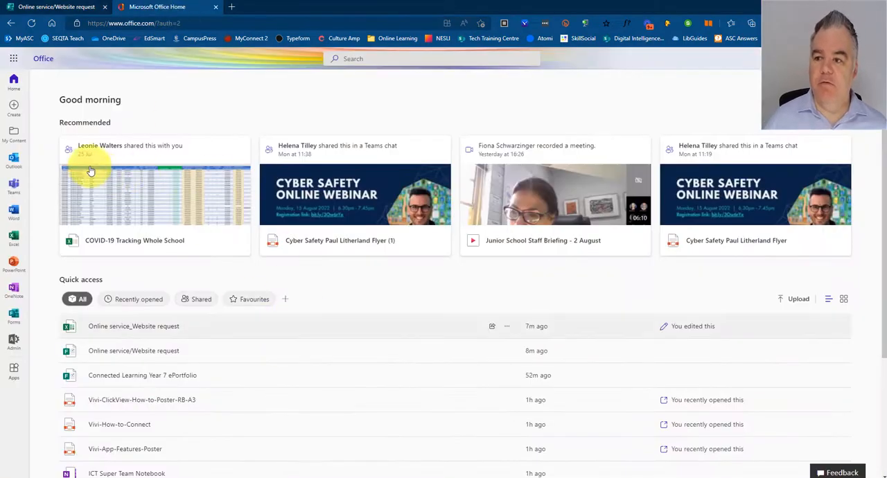
pyautogui.click(14, 58)
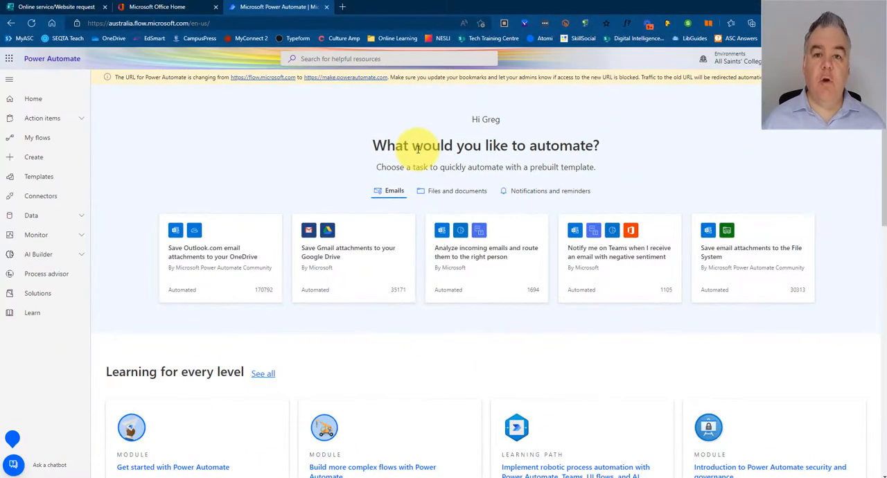
pyautogui.moveTo(366, 252)
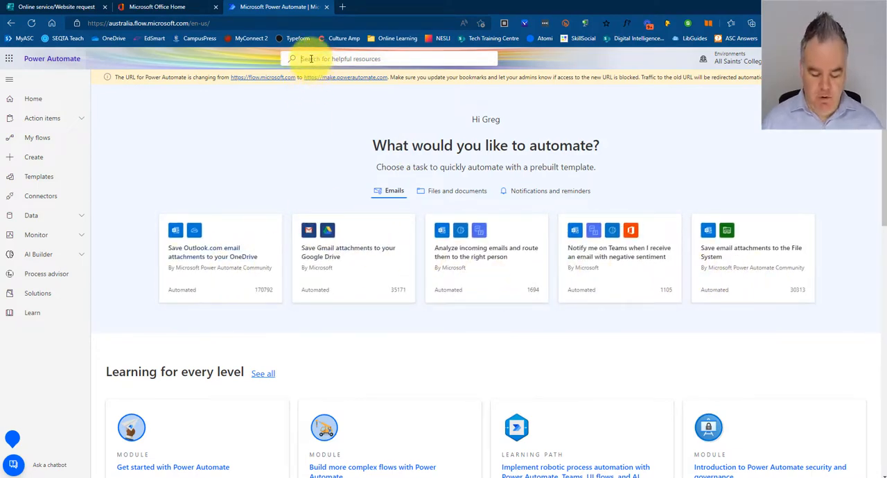
pyautogui.write('Forms')
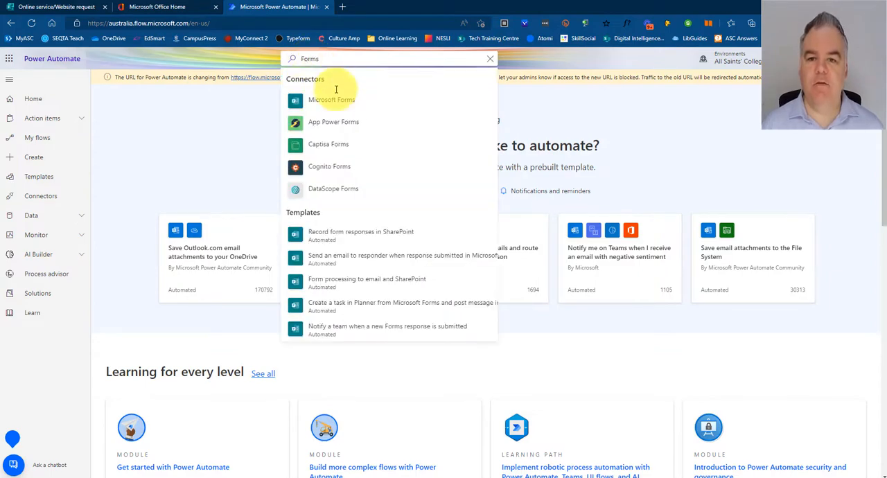
pyautogui.click(331, 100)
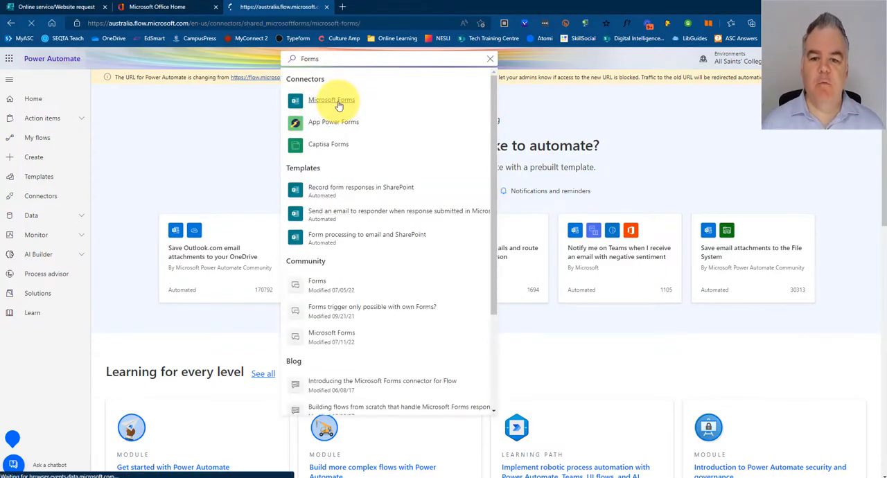
pyautogui.click(331, 100)
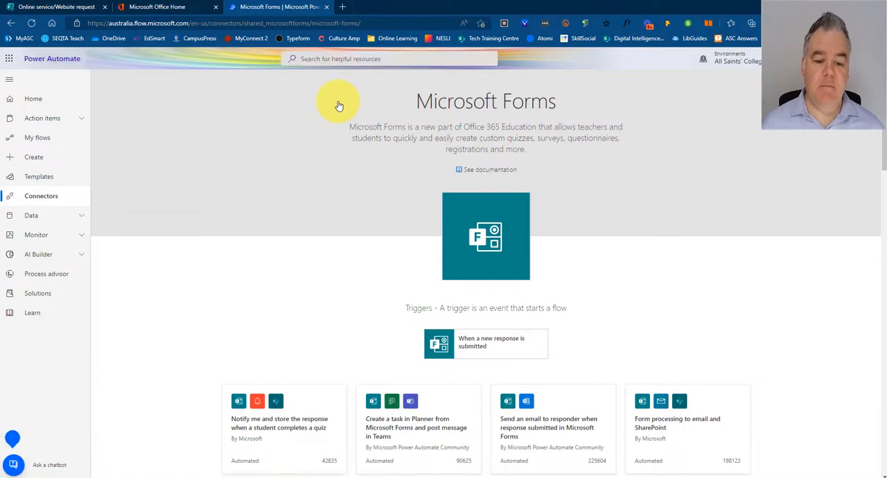
# Step: Choose the 'Send an email from shared mailbox on Microsoft Form submission' template
pyautogui.scroll(-3)
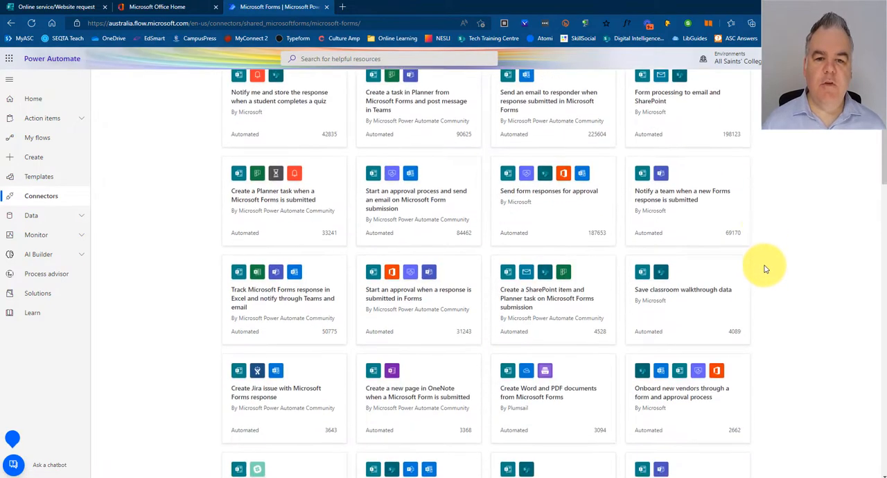
pyautogui.scroll(-3)
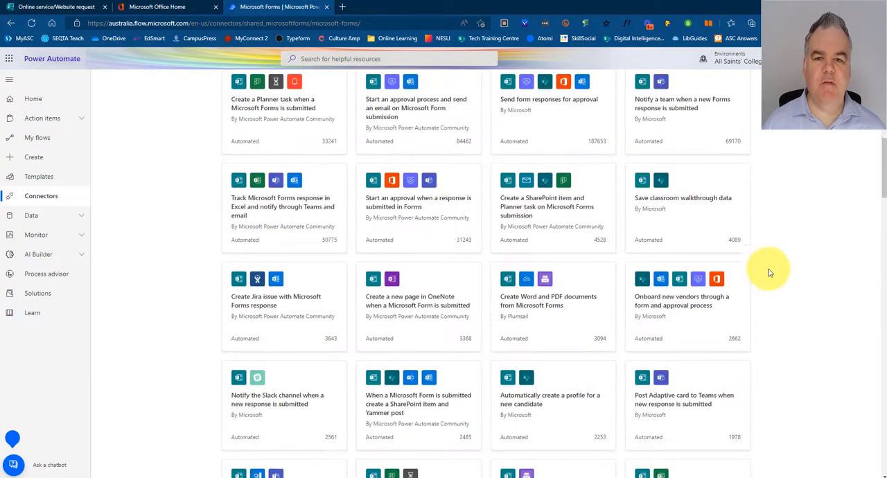
pyautogui.scroll(-3)
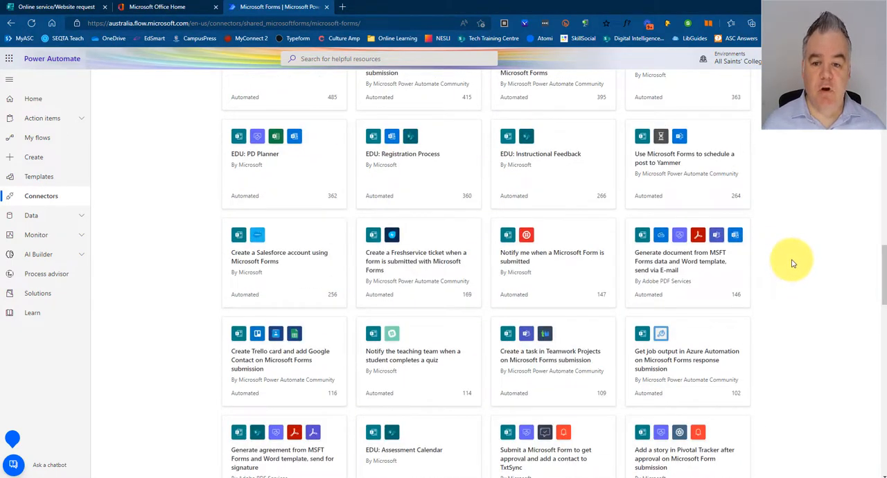
pyautogui.scroll(-3)
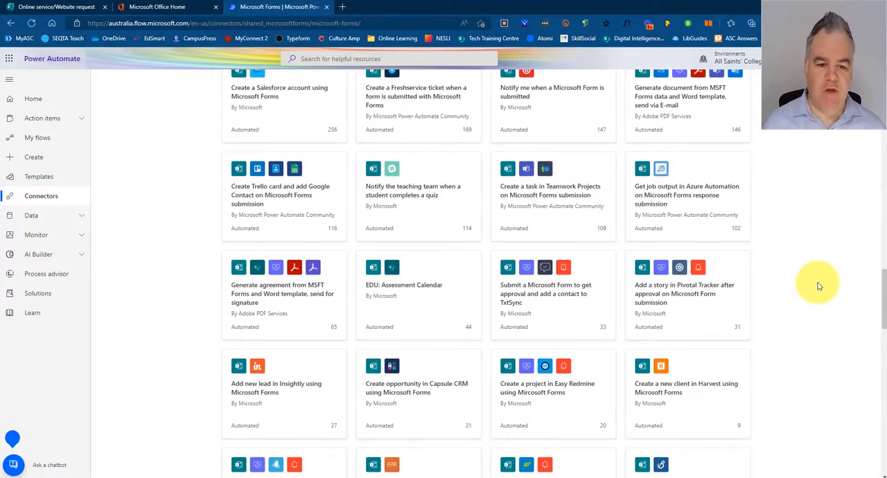
pyautogui.scroll(-3)
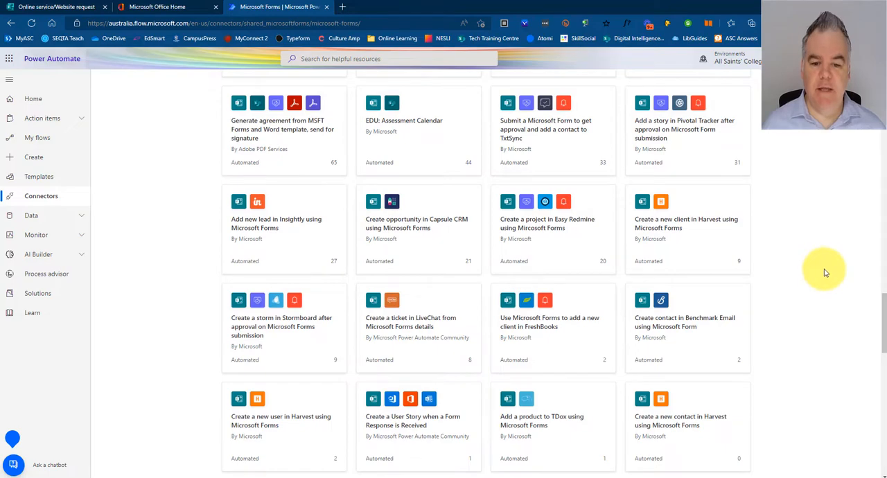
pyautogui.scroll(-3)
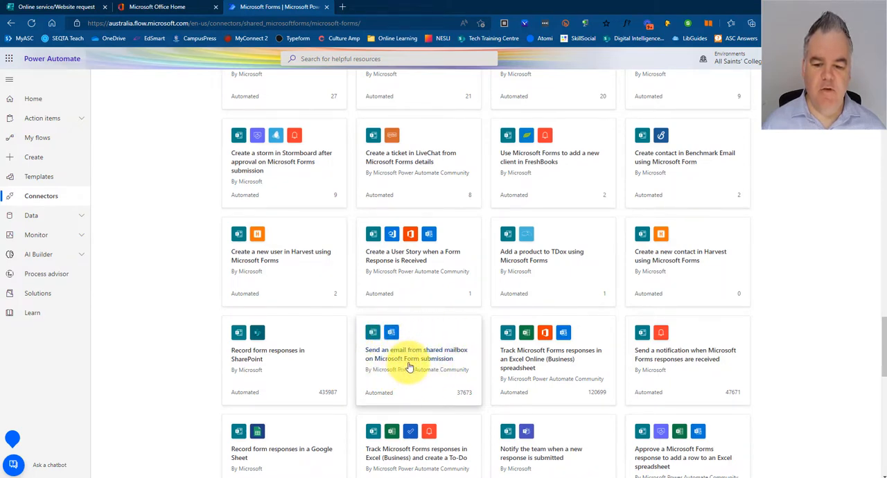
pyautogui.click(416, 355)
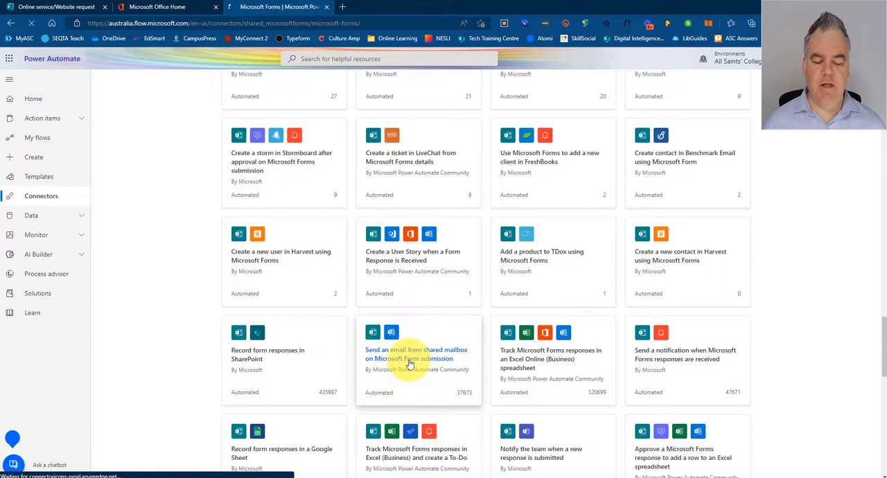
pyautogui.click(416, 354)
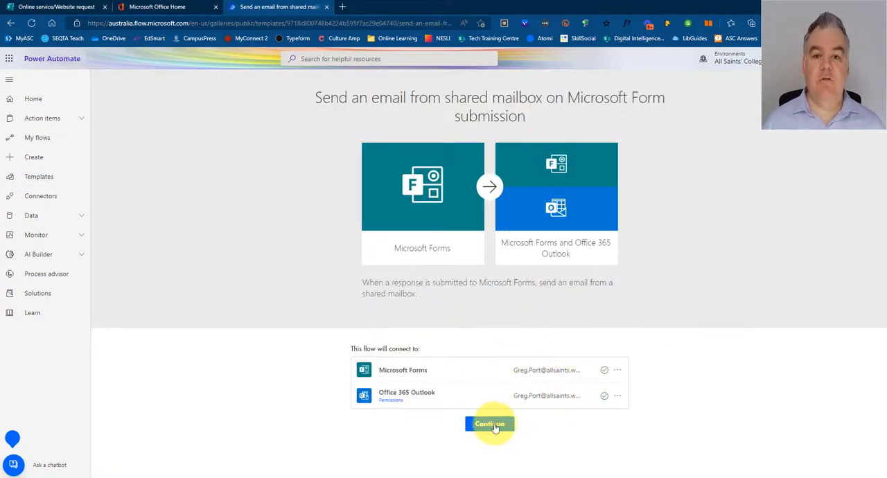
# Step: Accept the template connections and set the trigger's Form Id to the website-request form
pyautogui.click(489, 424)
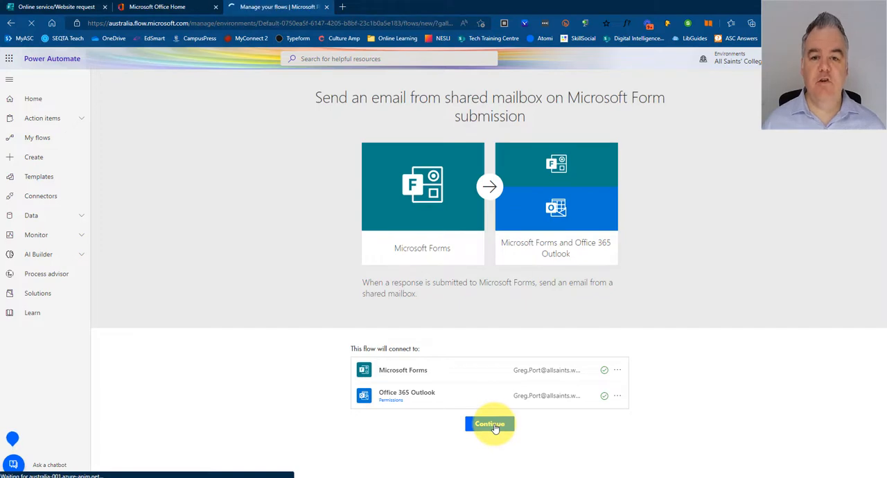
pyautogui.click(490, 424)
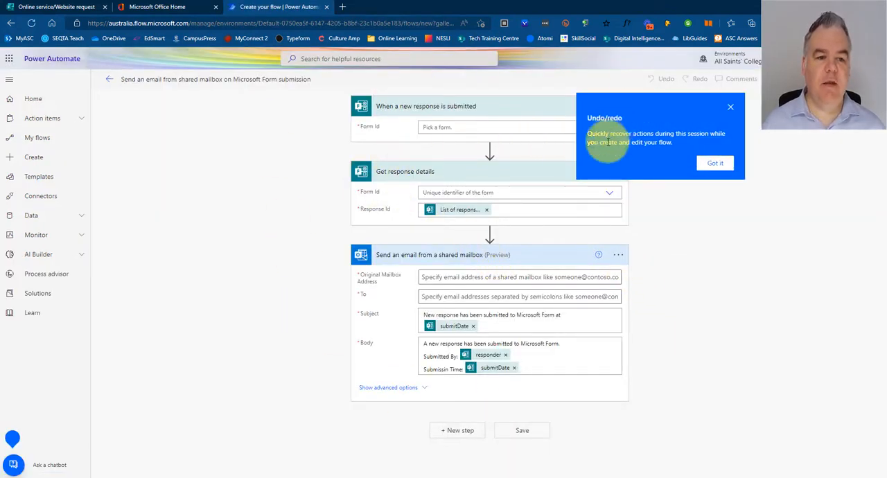
pyautogui.click(715, 163)
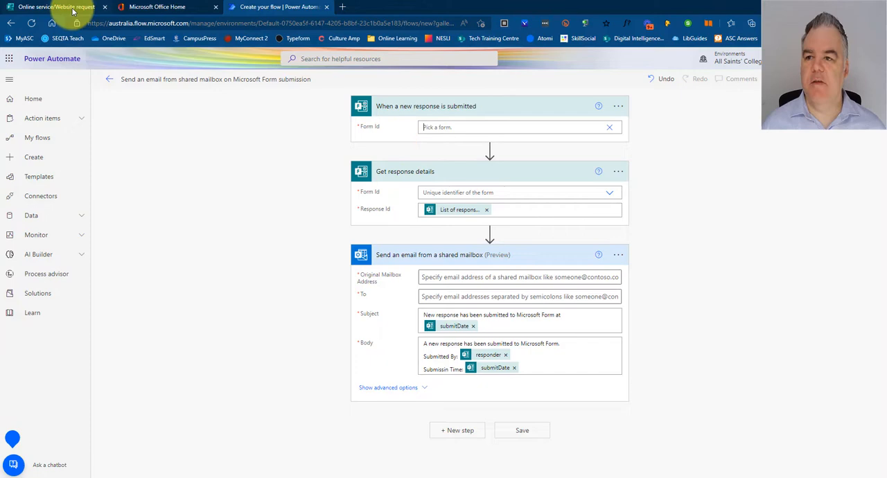
pyautogui.click(56, 5)
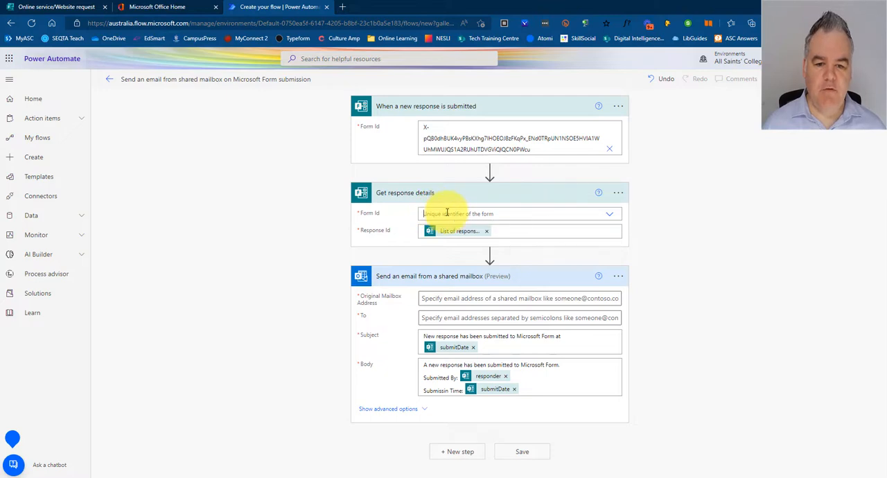
# Step: Set Get response details' Form Id to the same website-request form
pyautogui.click(520, 213)
pyautogui.write('o requess access to ')
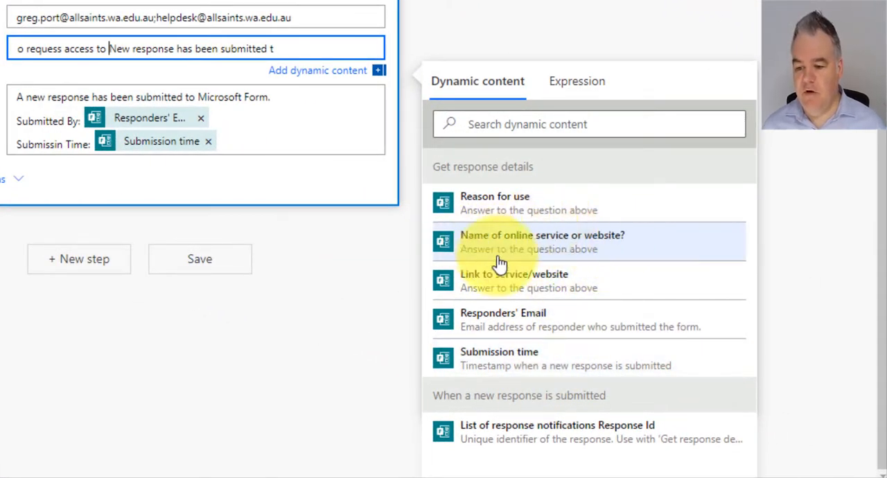
# Step: Make the subject 'Request for access to' followed by the 'Name of online service or website?' answer
pyautogui.click(543, 241)
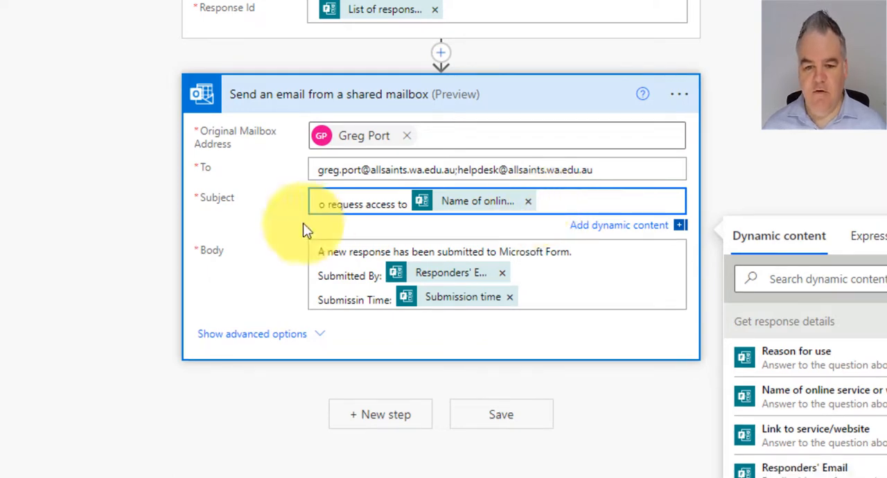
pyautogui.doubleClick(350, 204)
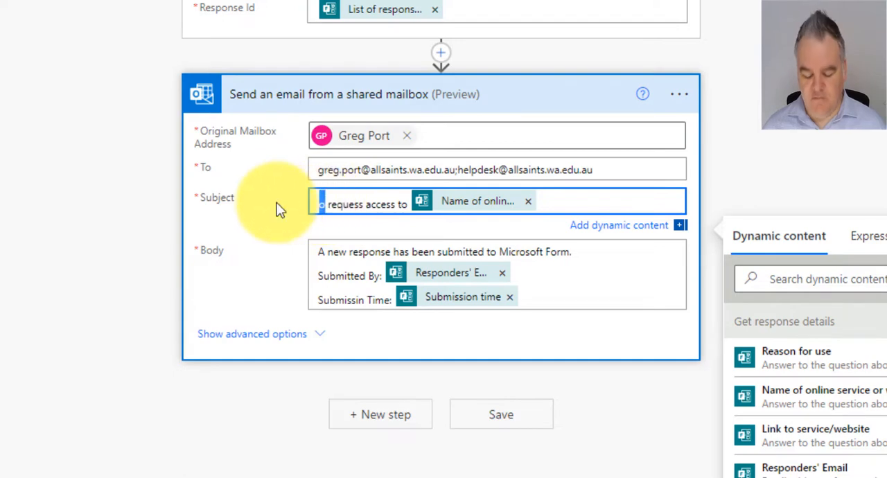
pyautogui.write('Request')
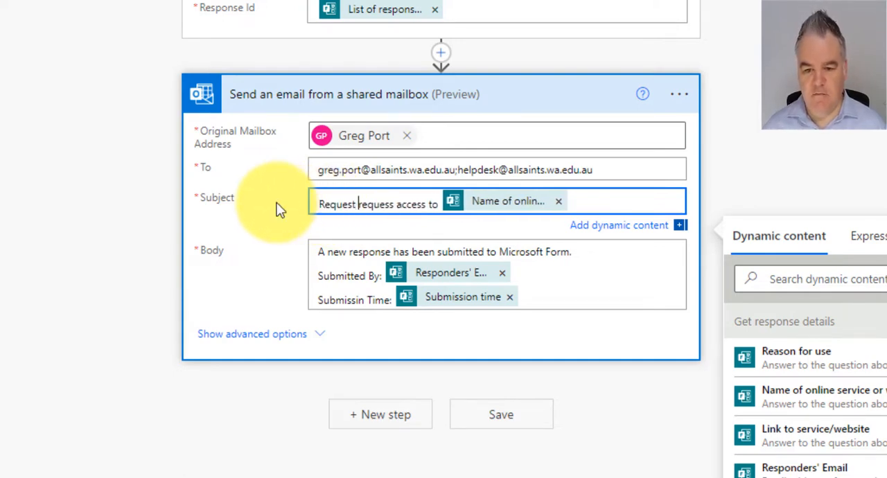
pyautogui.press('Backspace')
pyautogui.write('fo')
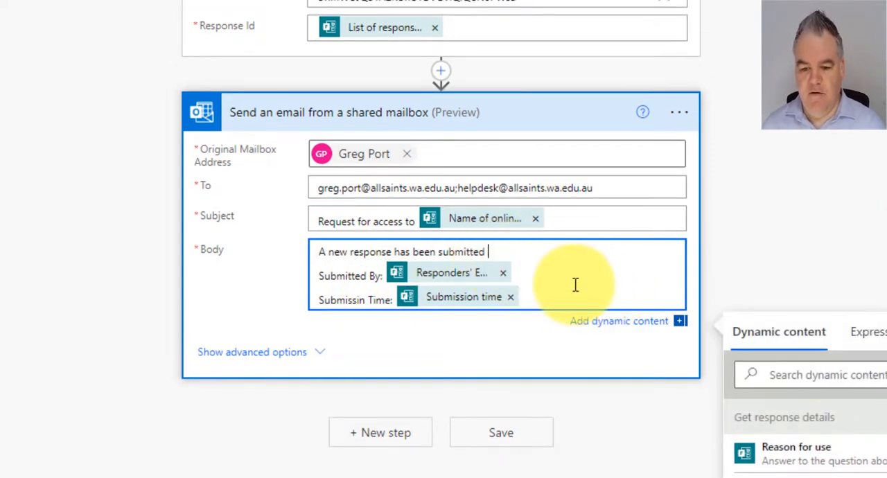
# Step: Add 'Reason for use:' and 'Link:' lines with their form answers to the email body
pyautogui.scroll(-3)
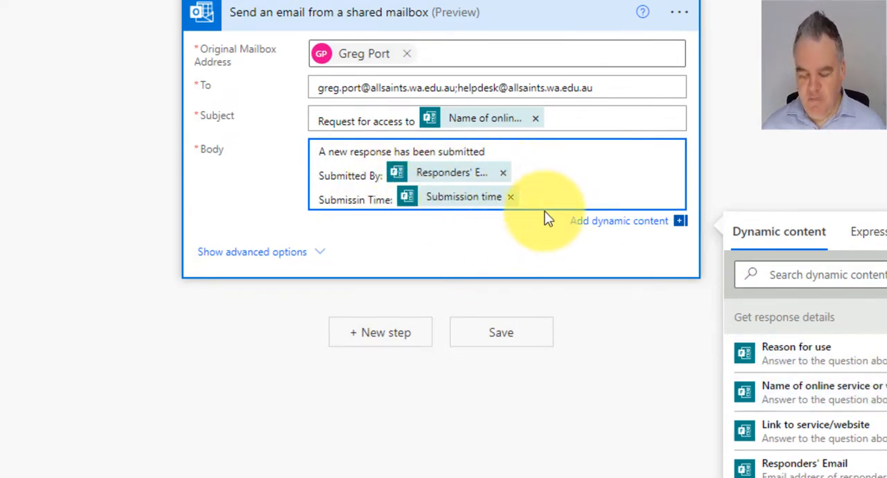
pyautogui.write('Reason for use:')
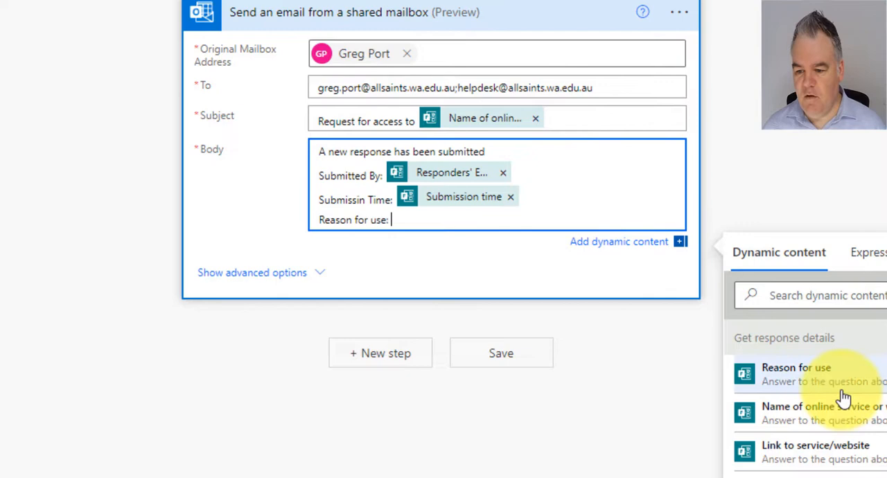
pyautogui.click(795, 367)
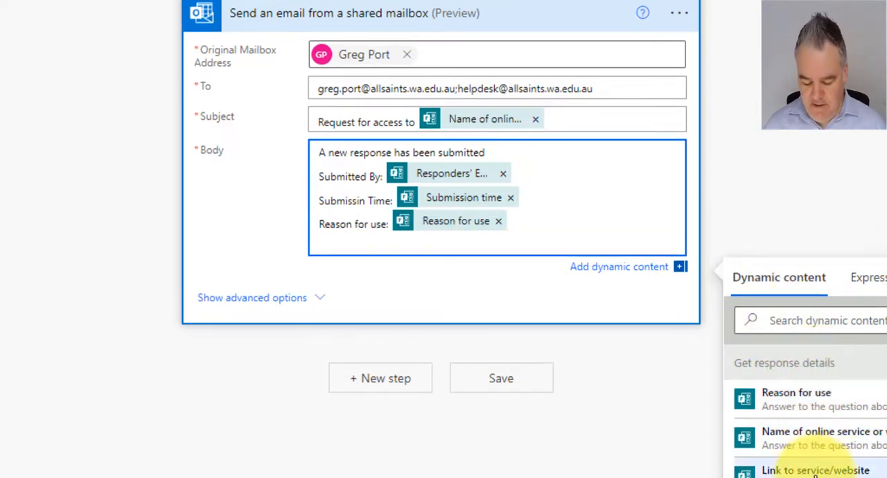
pyautogui.write('Link:')
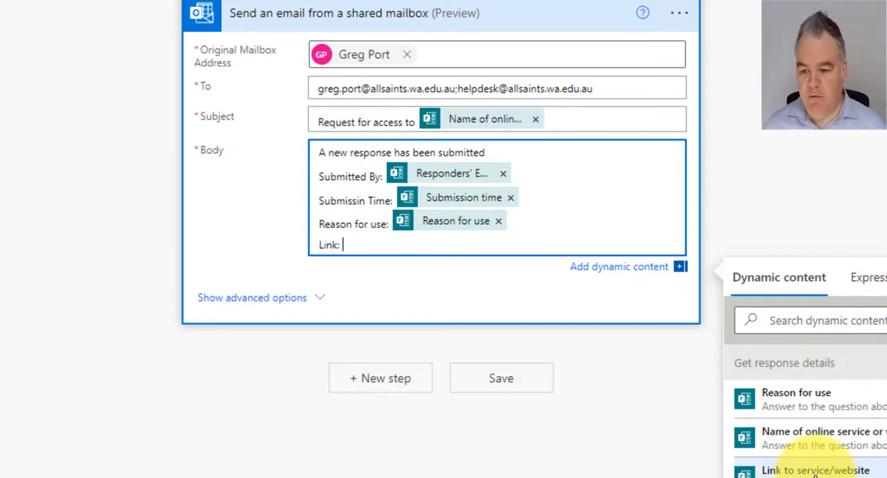
pyautogui.click(815, 469)
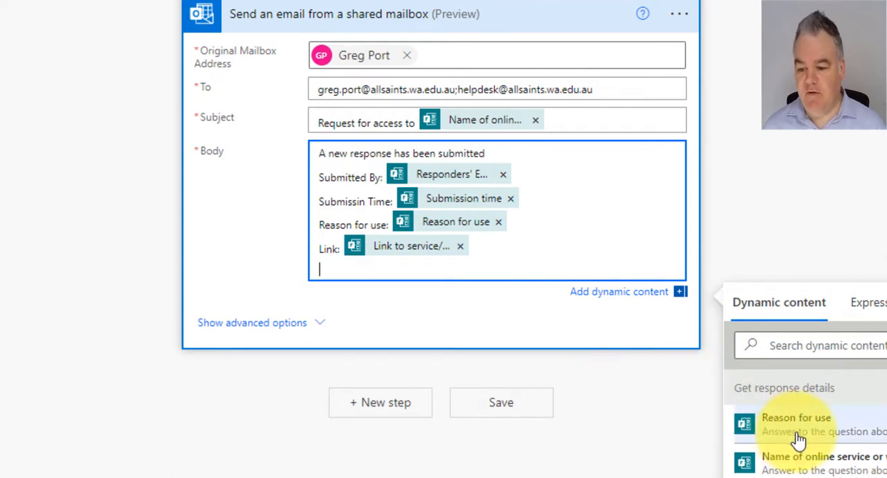
pyautogui.scroll(-3)
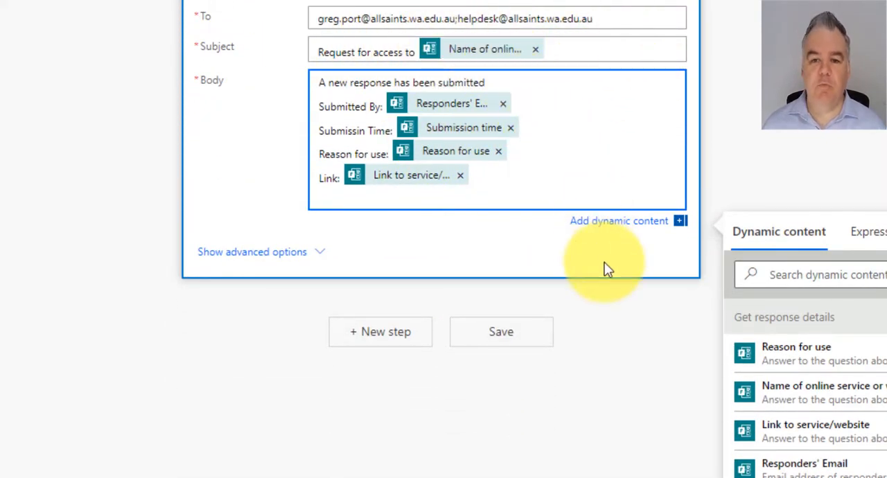
pyautogui.moveTo(852, 142)
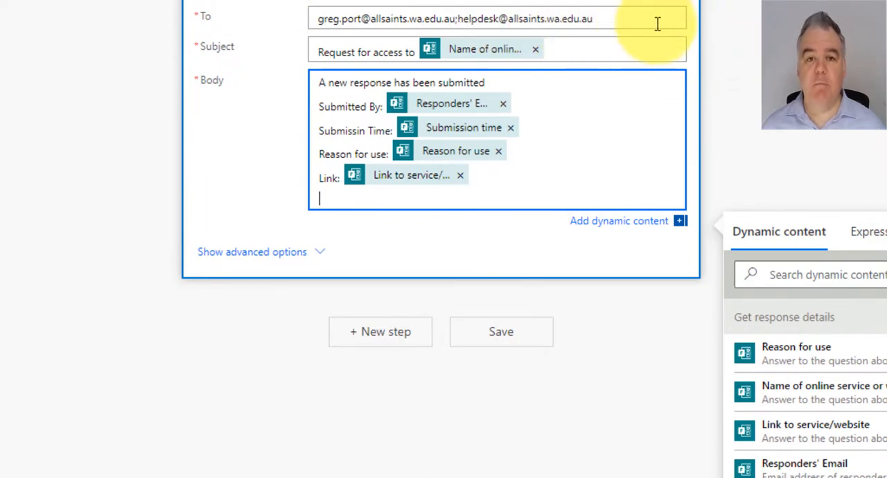
pyautogui.moveTo(588, 19)
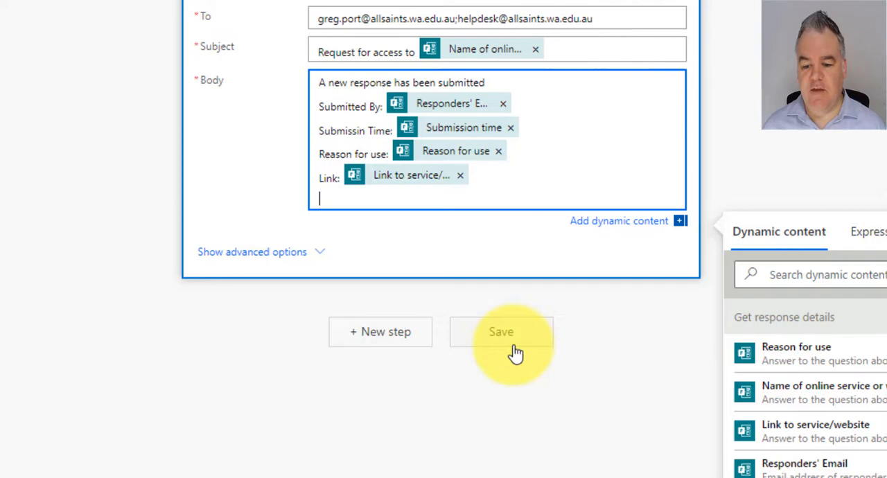
# Step: Save the flow and wait for the 'Your flow is ready to go' banner
pyautogui.click(502, 331)
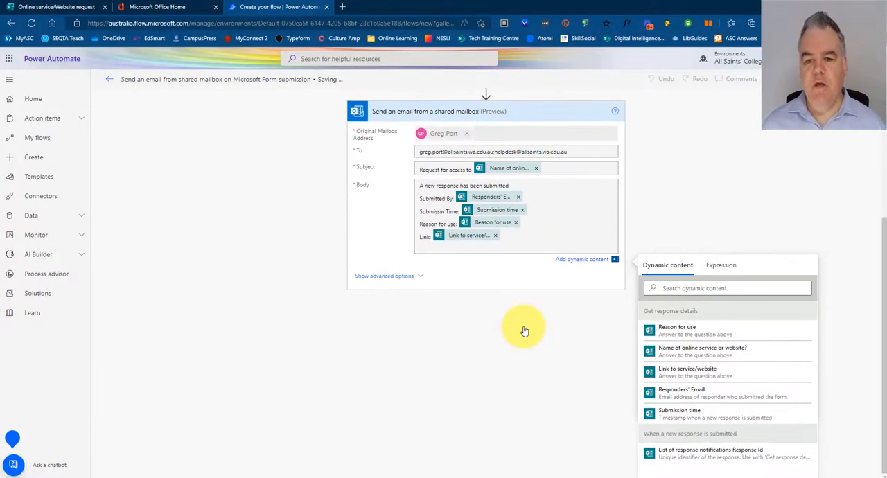
pyautogui.moveTo(527, 309)
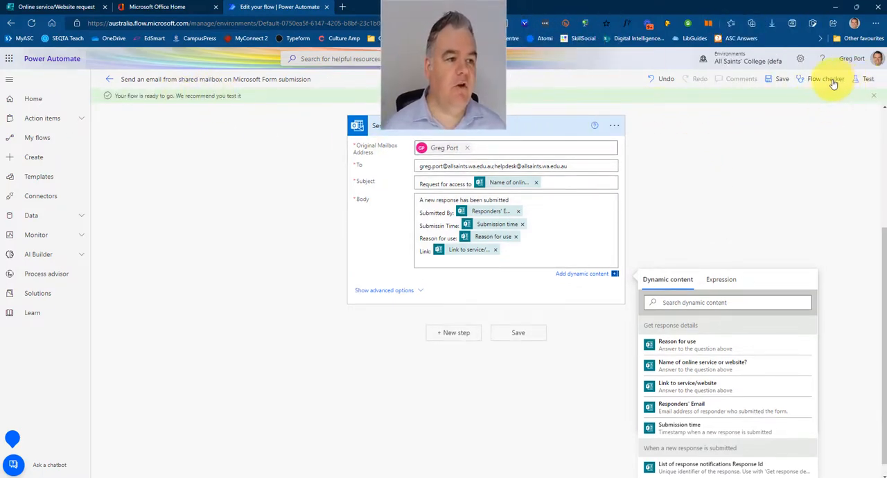
# Step: Start a test of the flow using the Manually trigger option
pyautogui.click(868, 77)
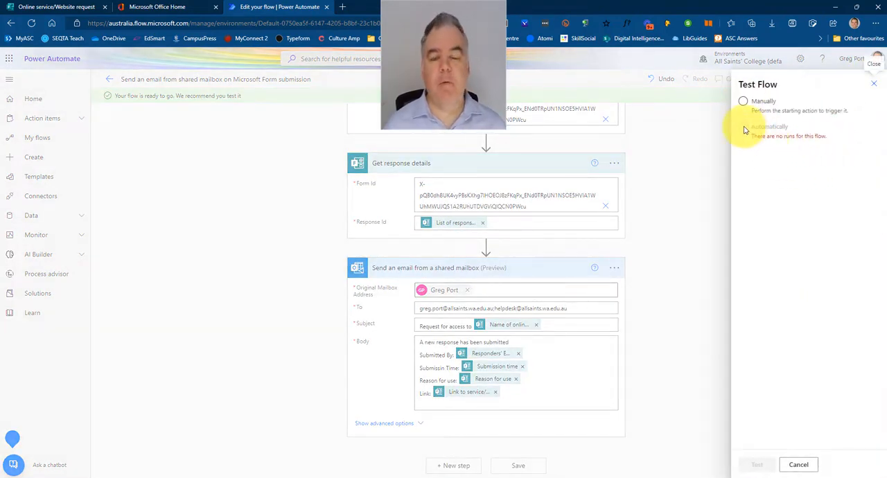
pyautogui.click(742, 101)
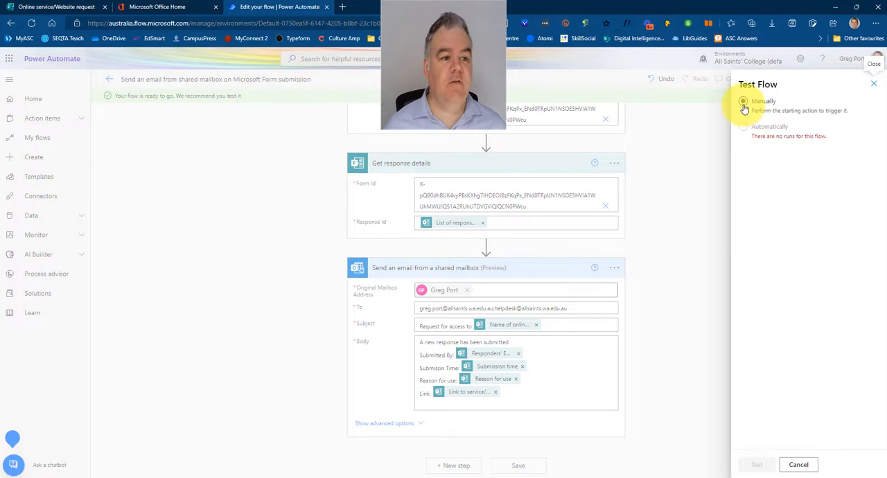